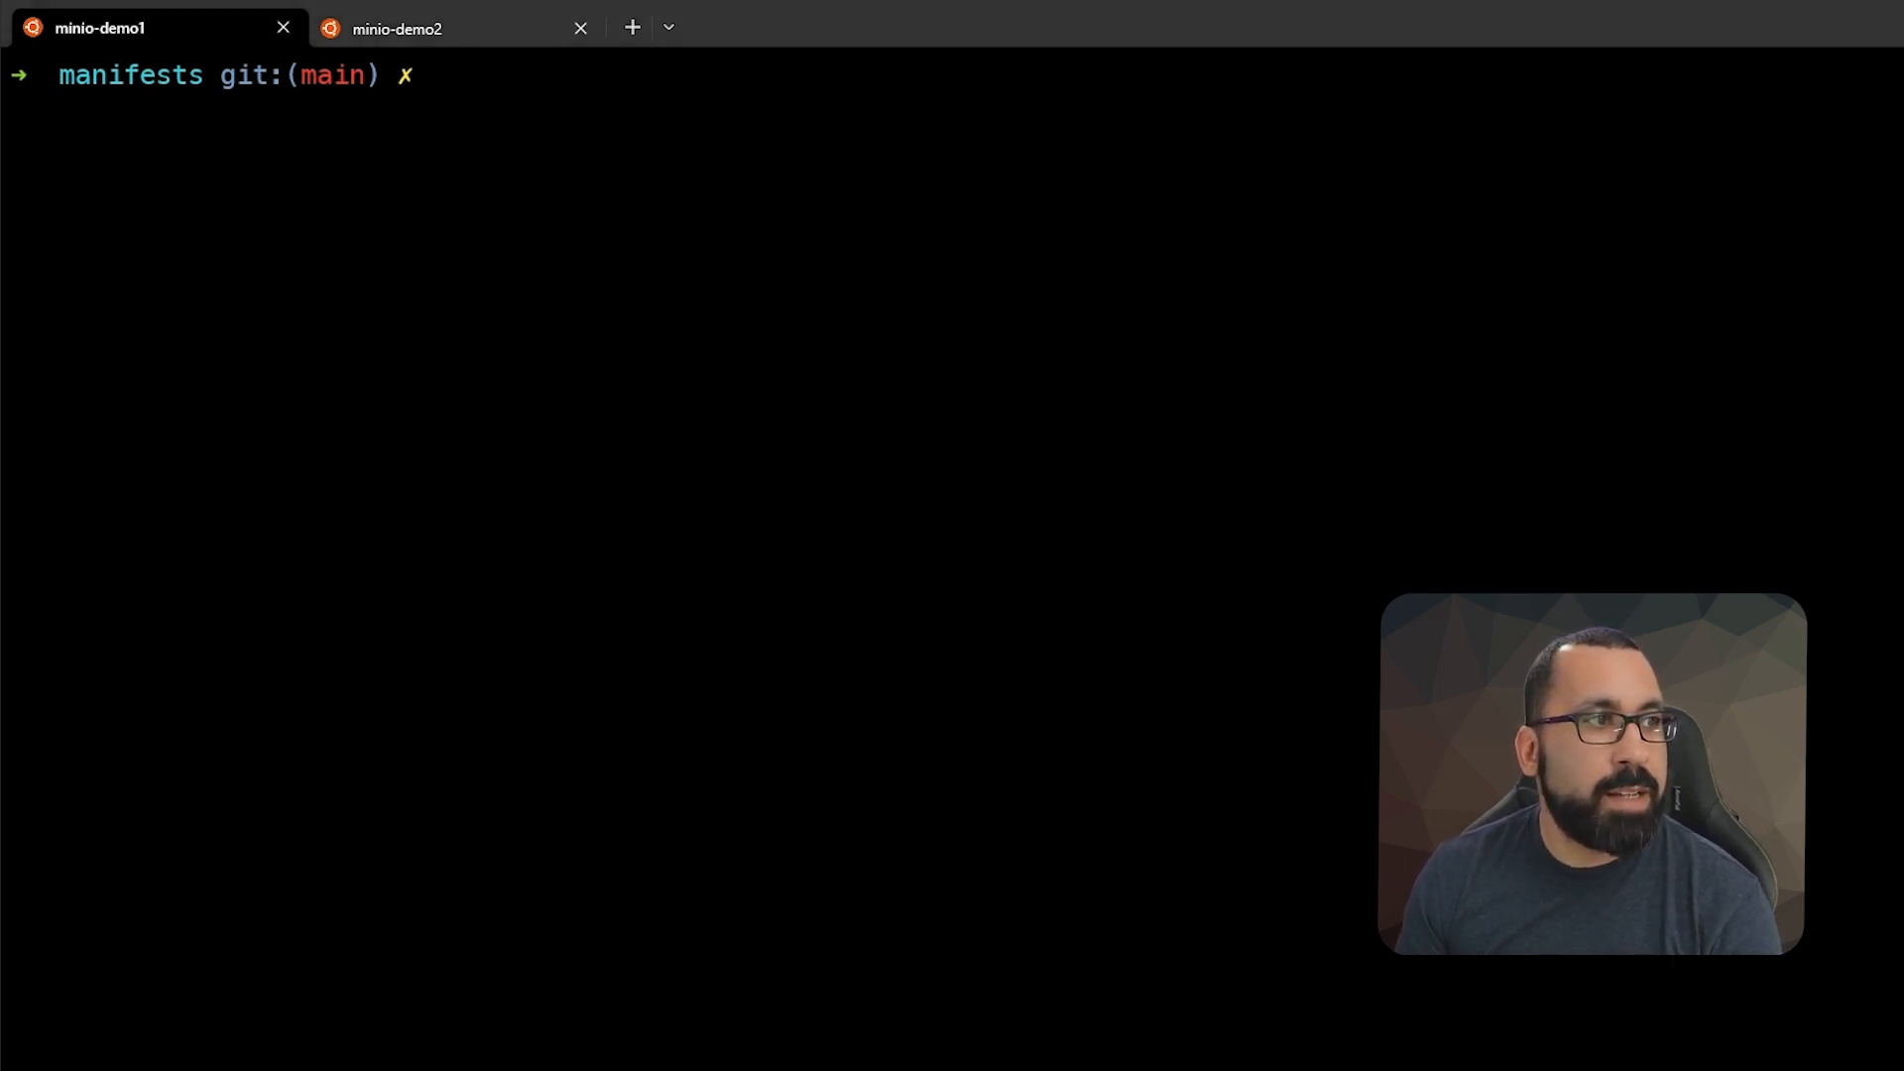
mouse_move(595, 406)
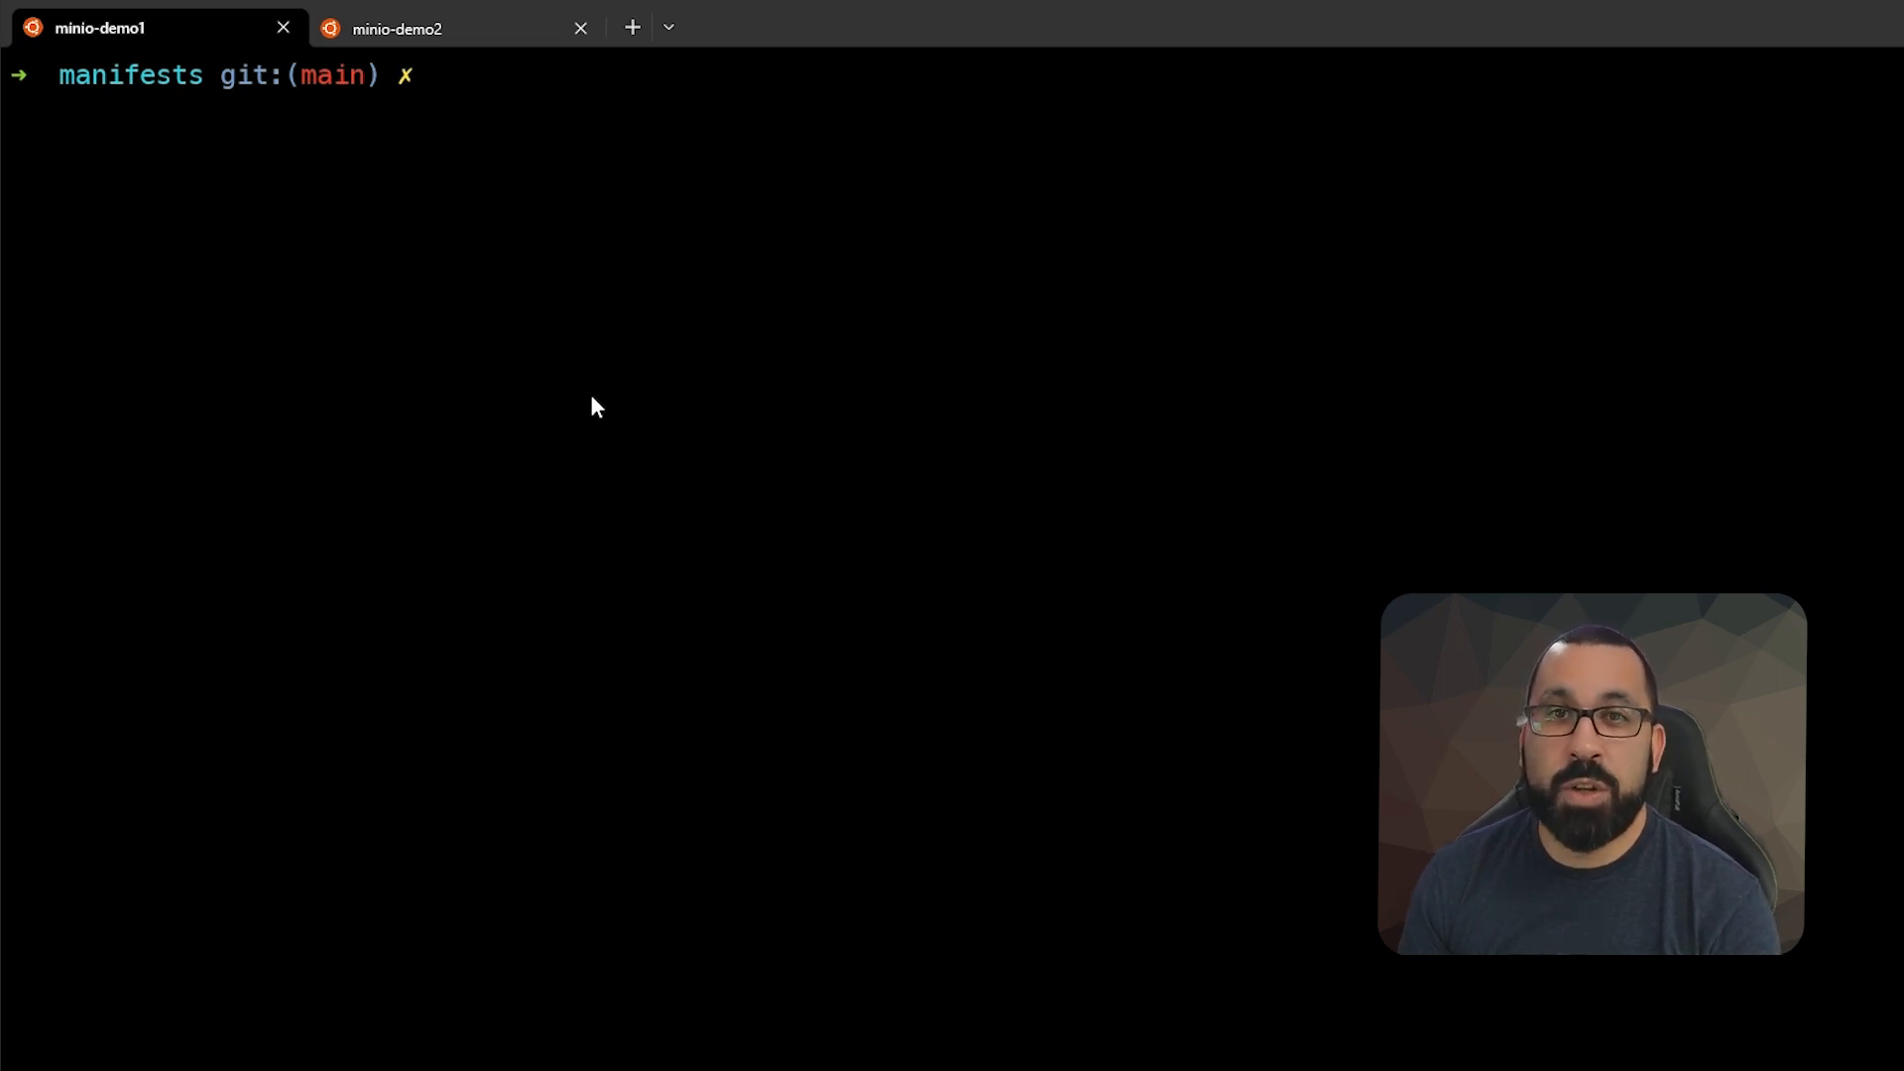
Step: Create pod nginx-cli from the nginx image in the minio namespace, then list default-namespace pods (none found)
type("kubectl run nginx-cli --image=nginx --namespace=minio")
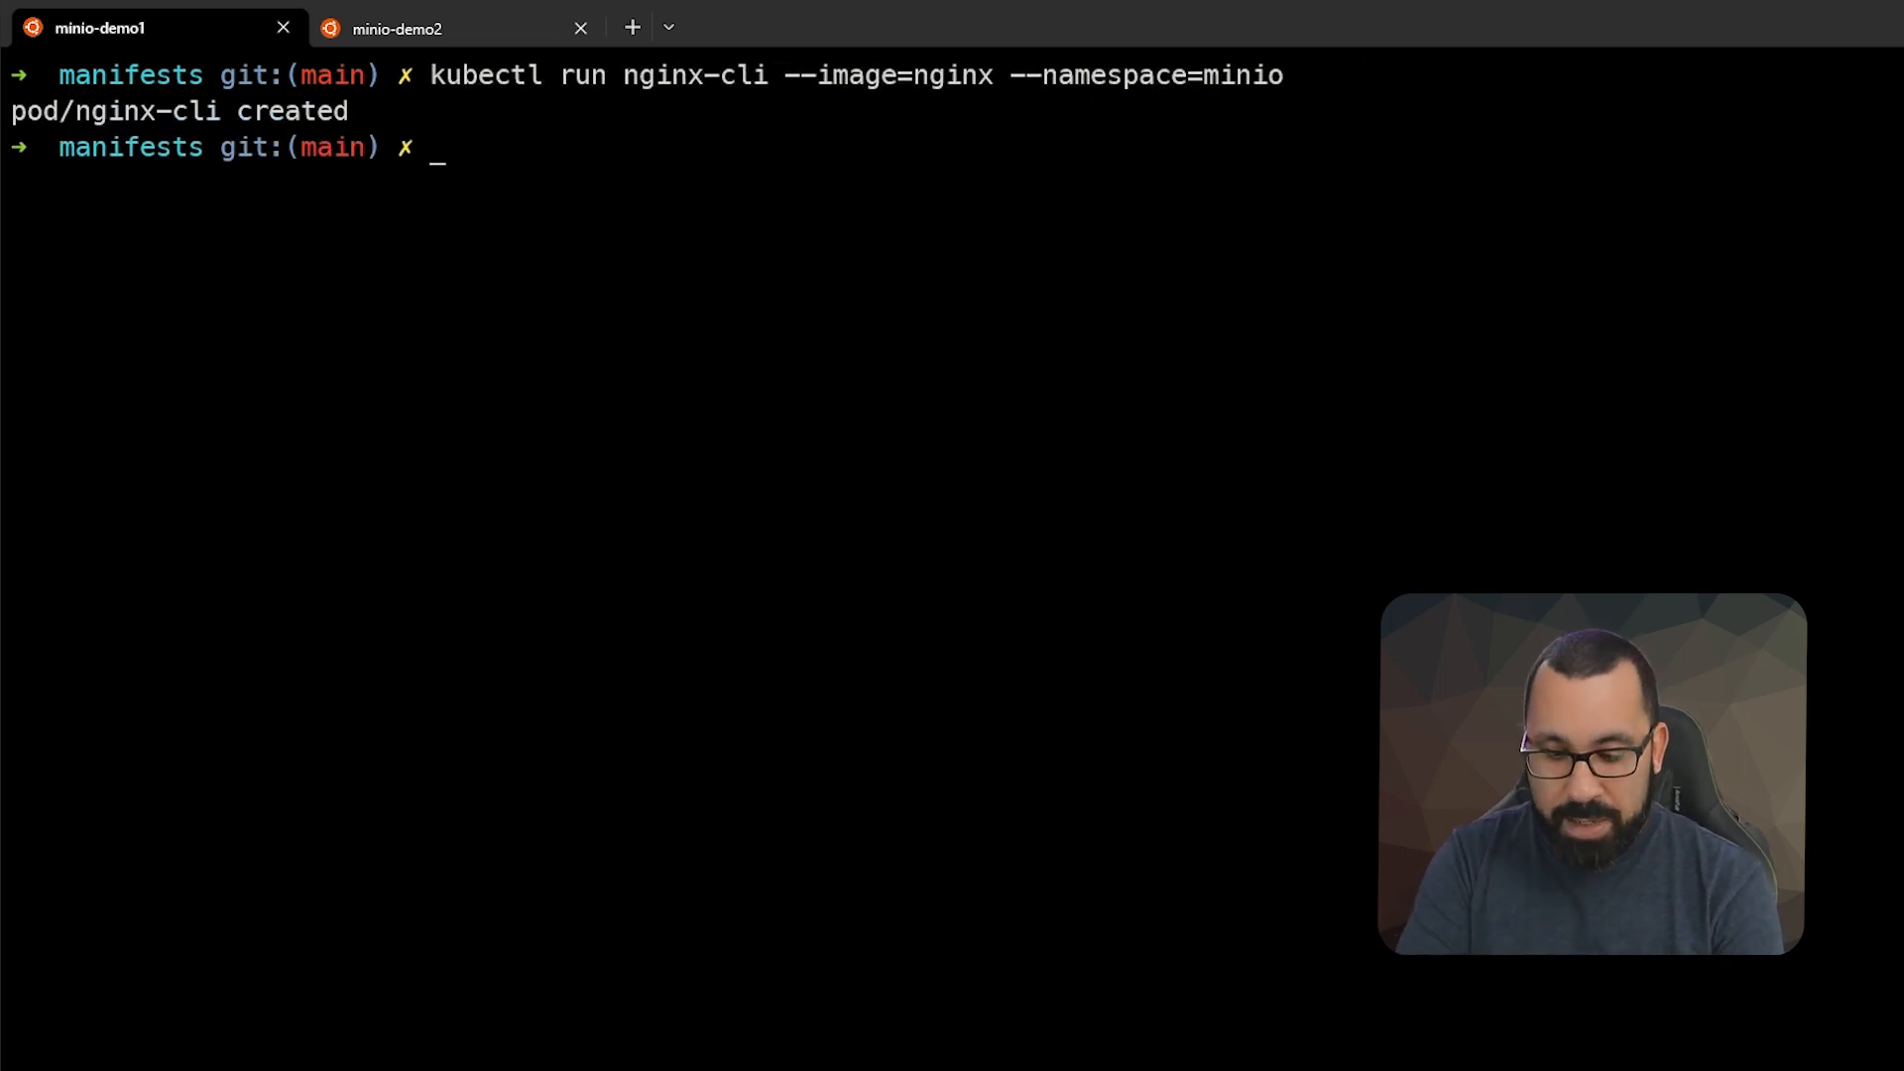
type("kubectl ge")
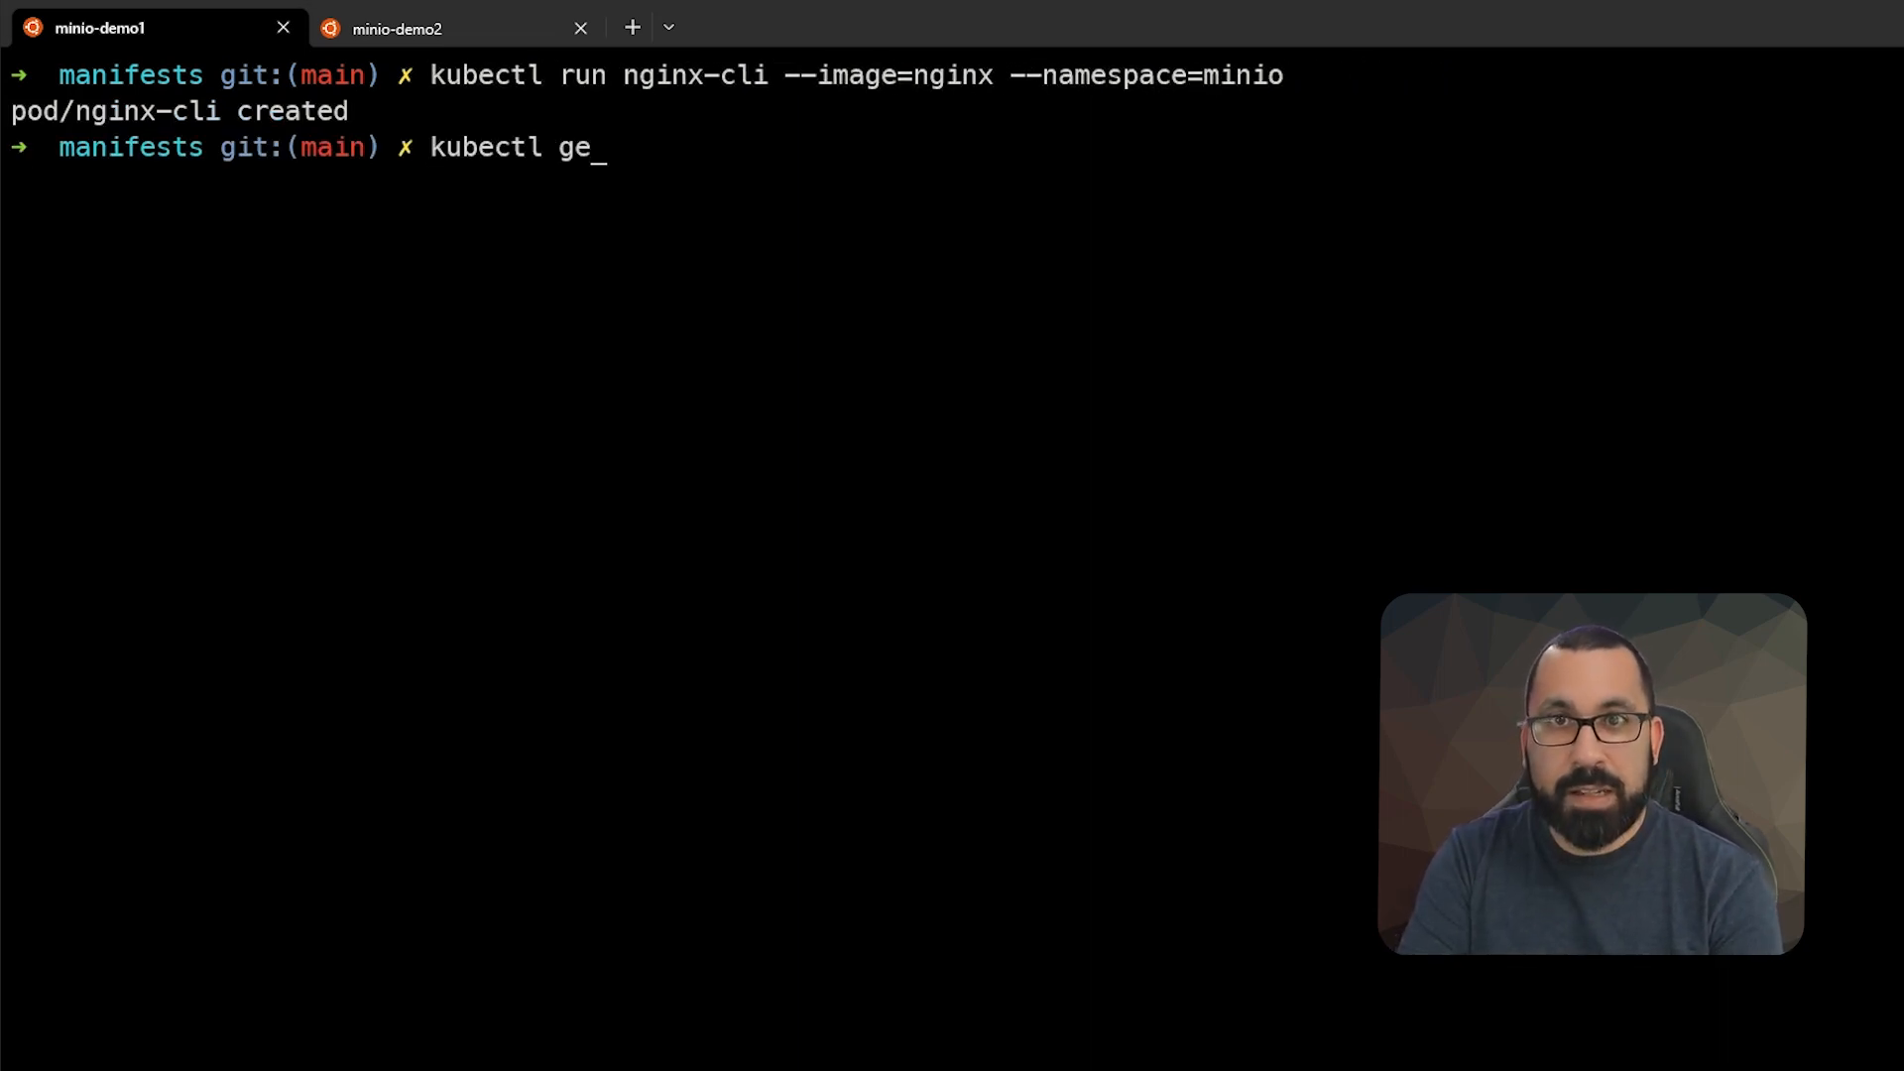
key("Enter")
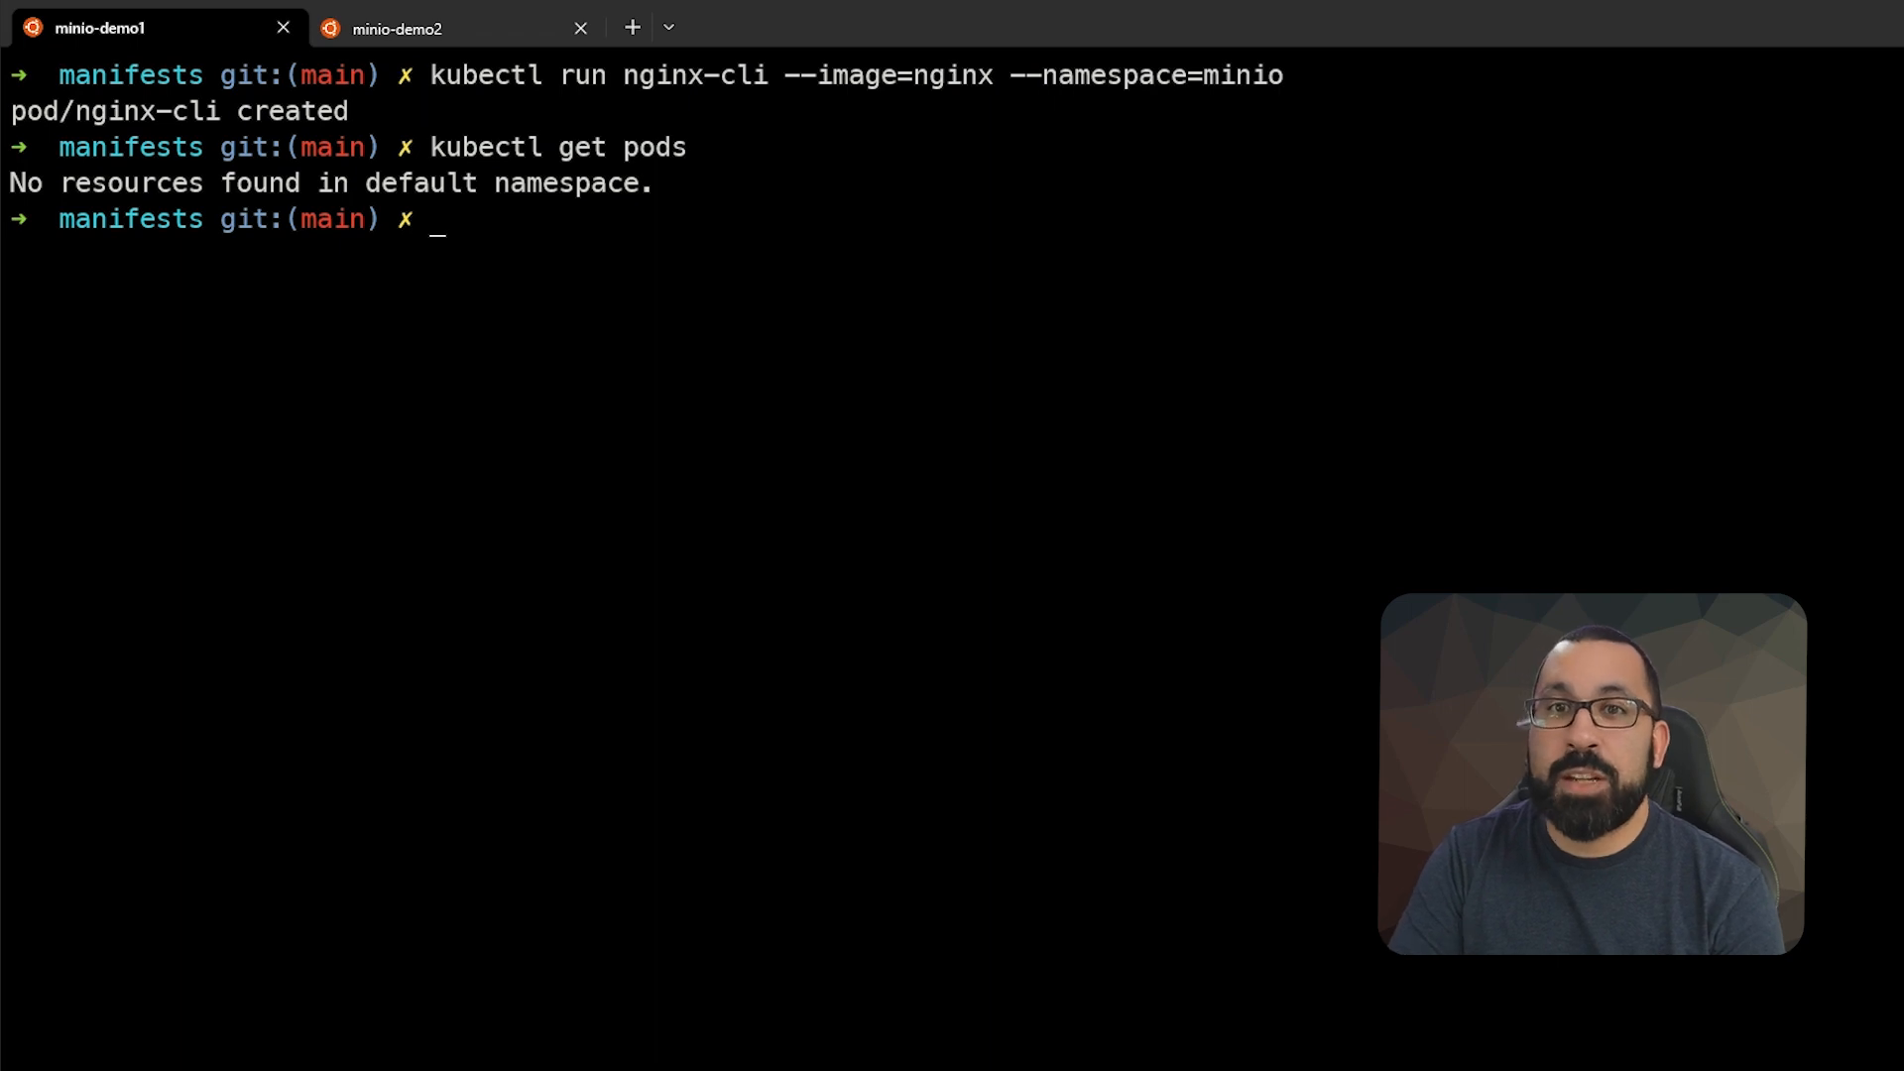
Step: List the minio namespace pods with kubectl get pods -n minio, showing nginx-cli running
type("kubectl get pods")
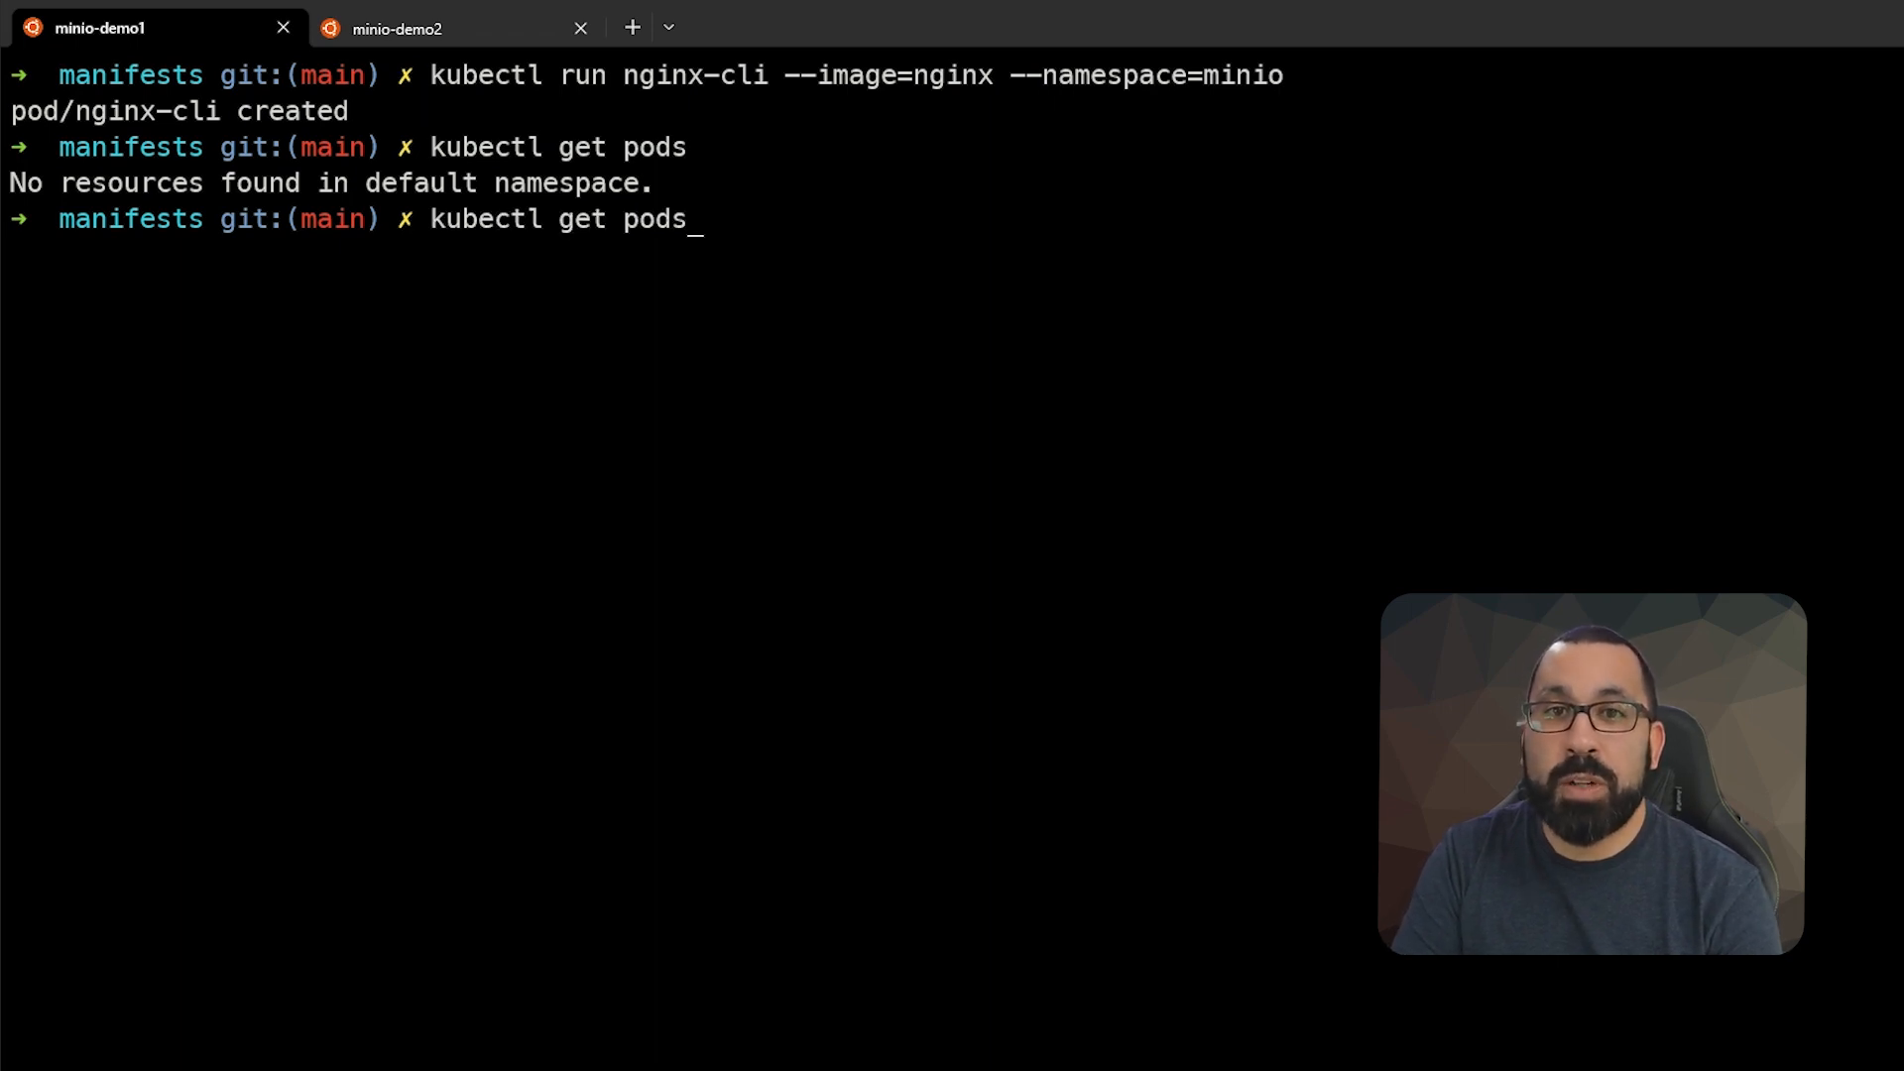
type("-n")
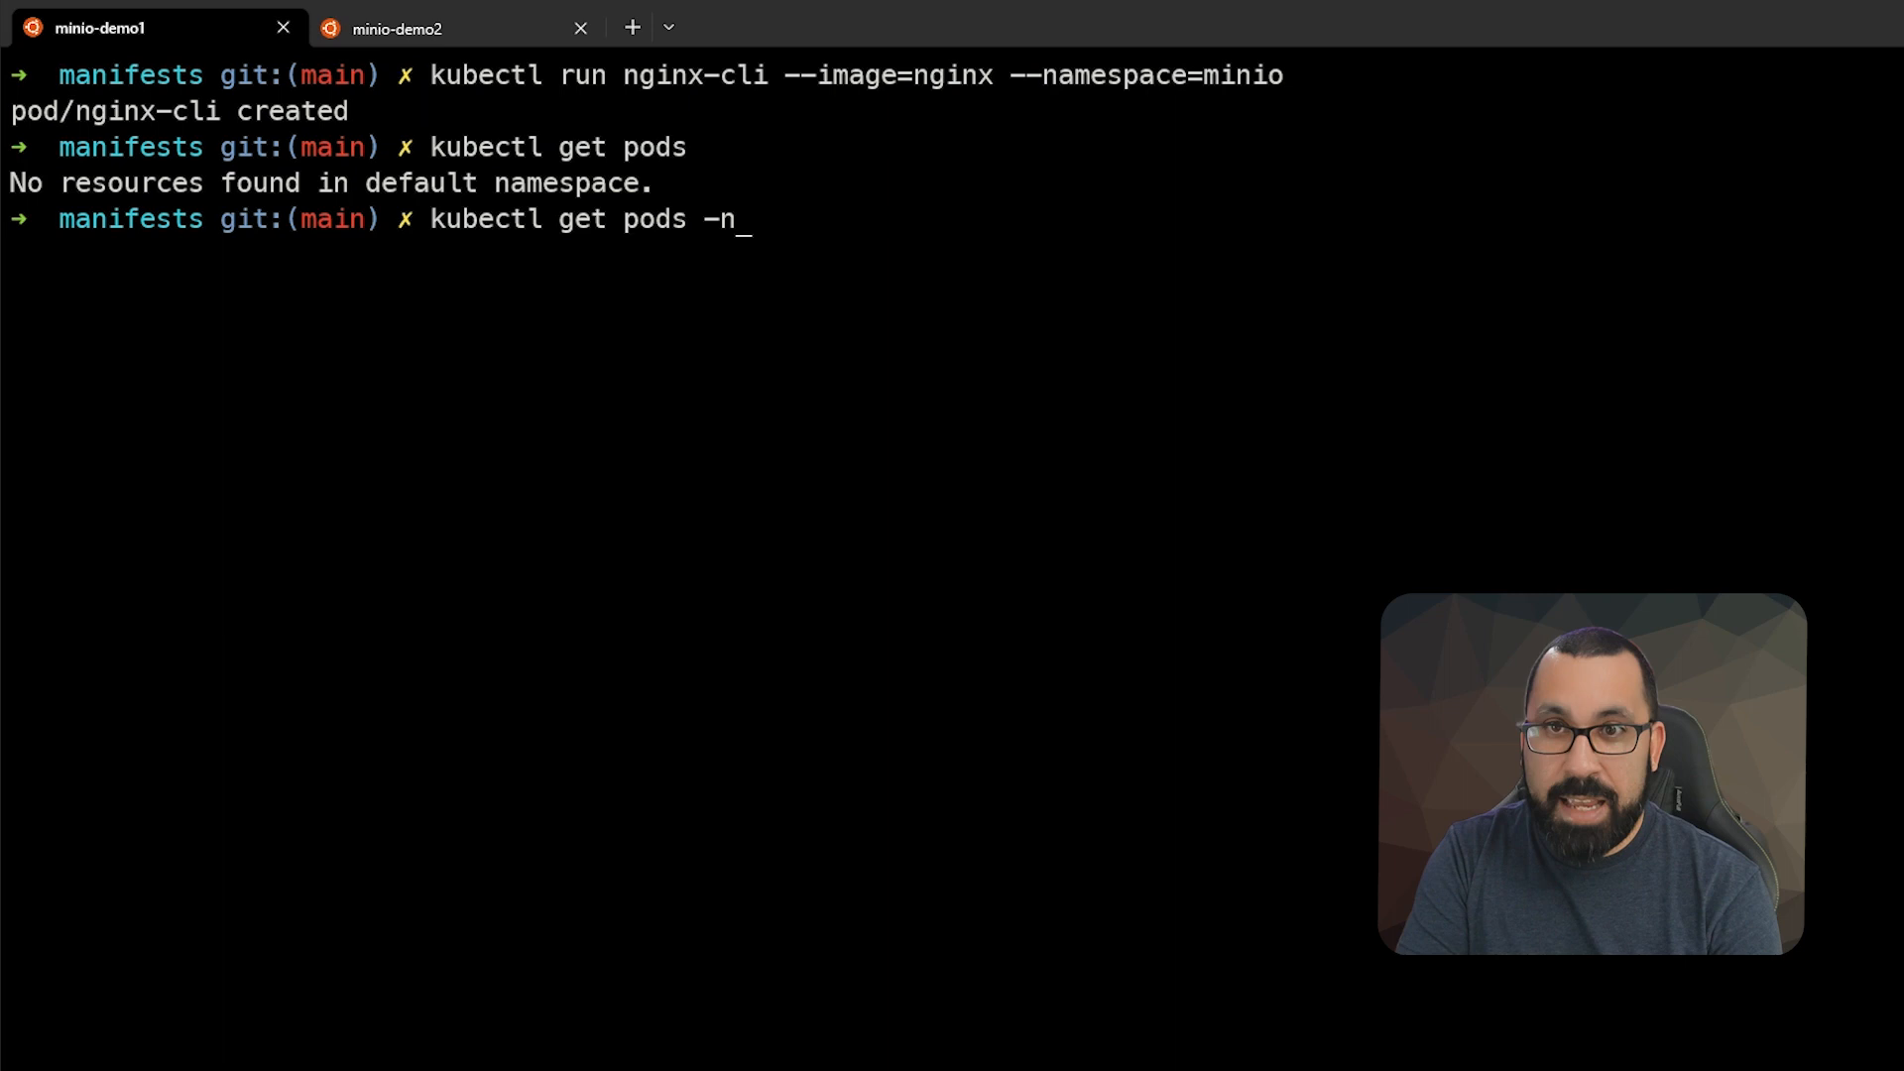
type("minio")
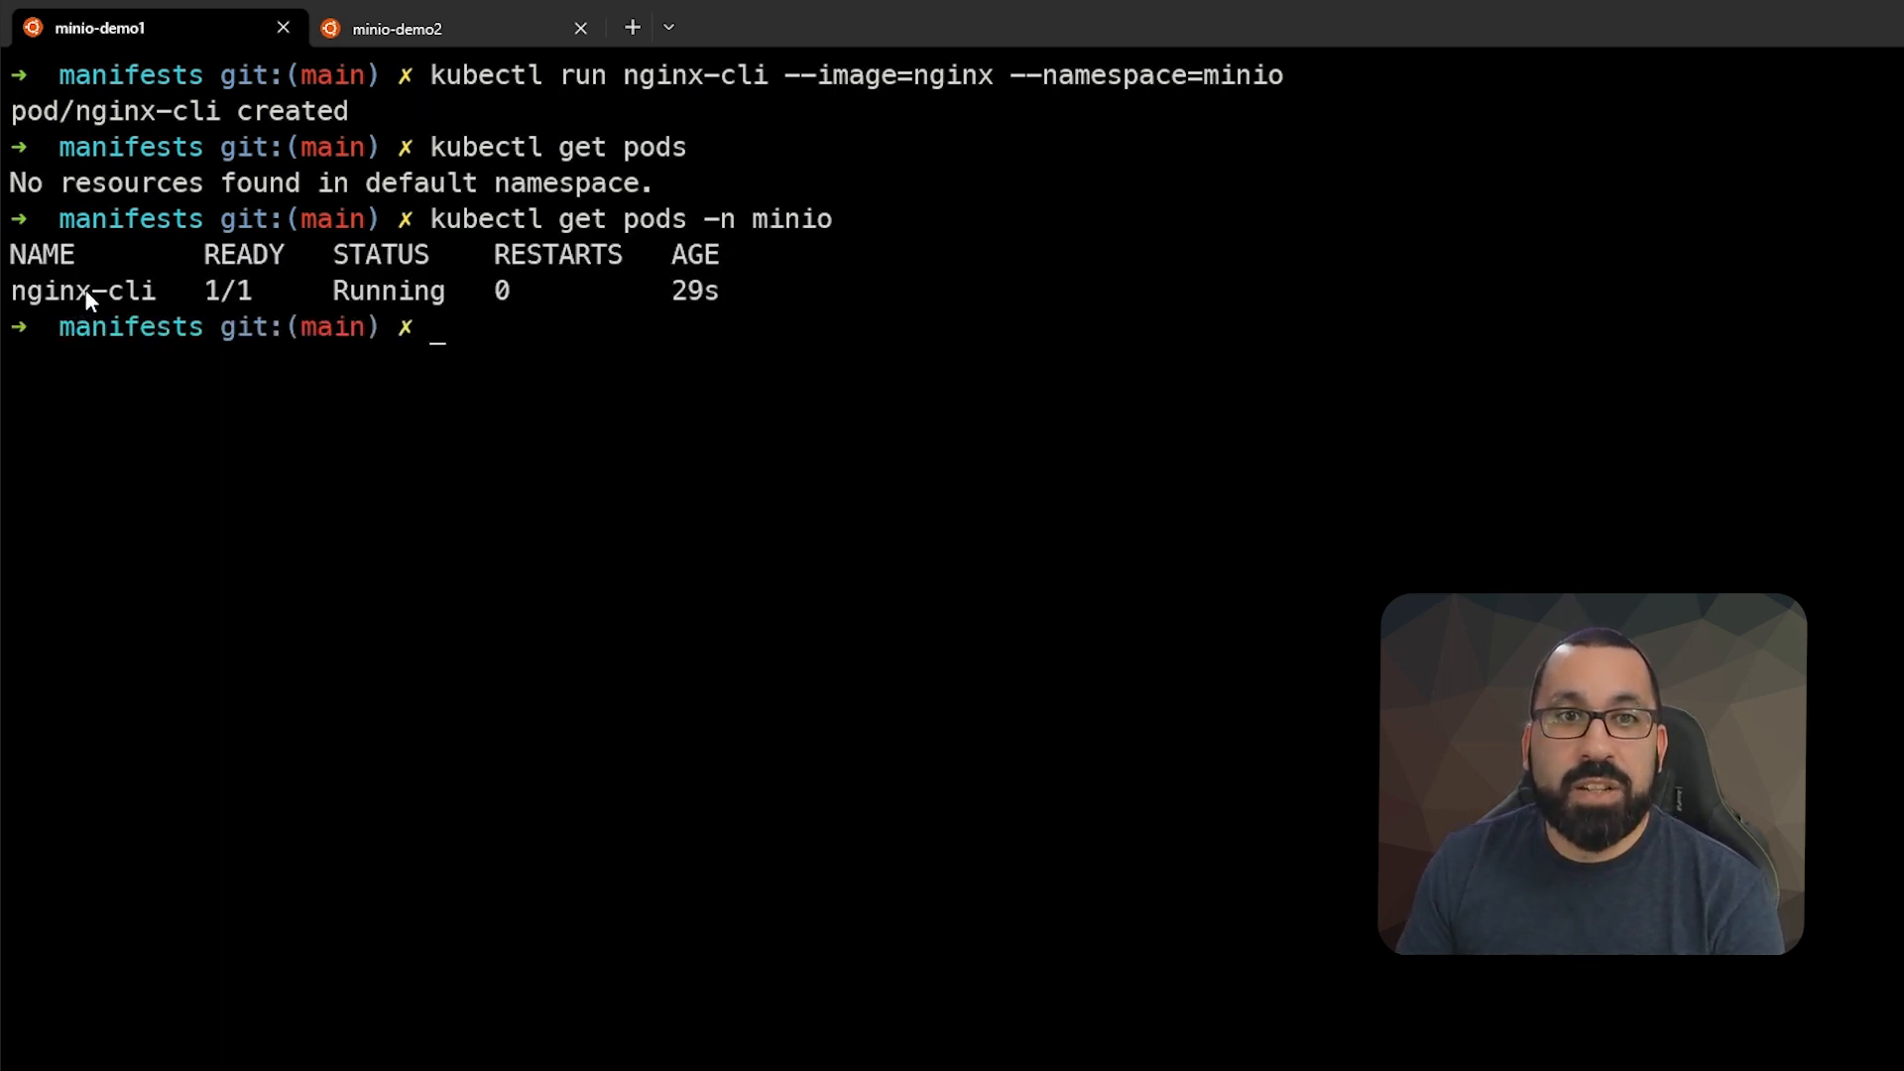
mouse_move(674, 369)
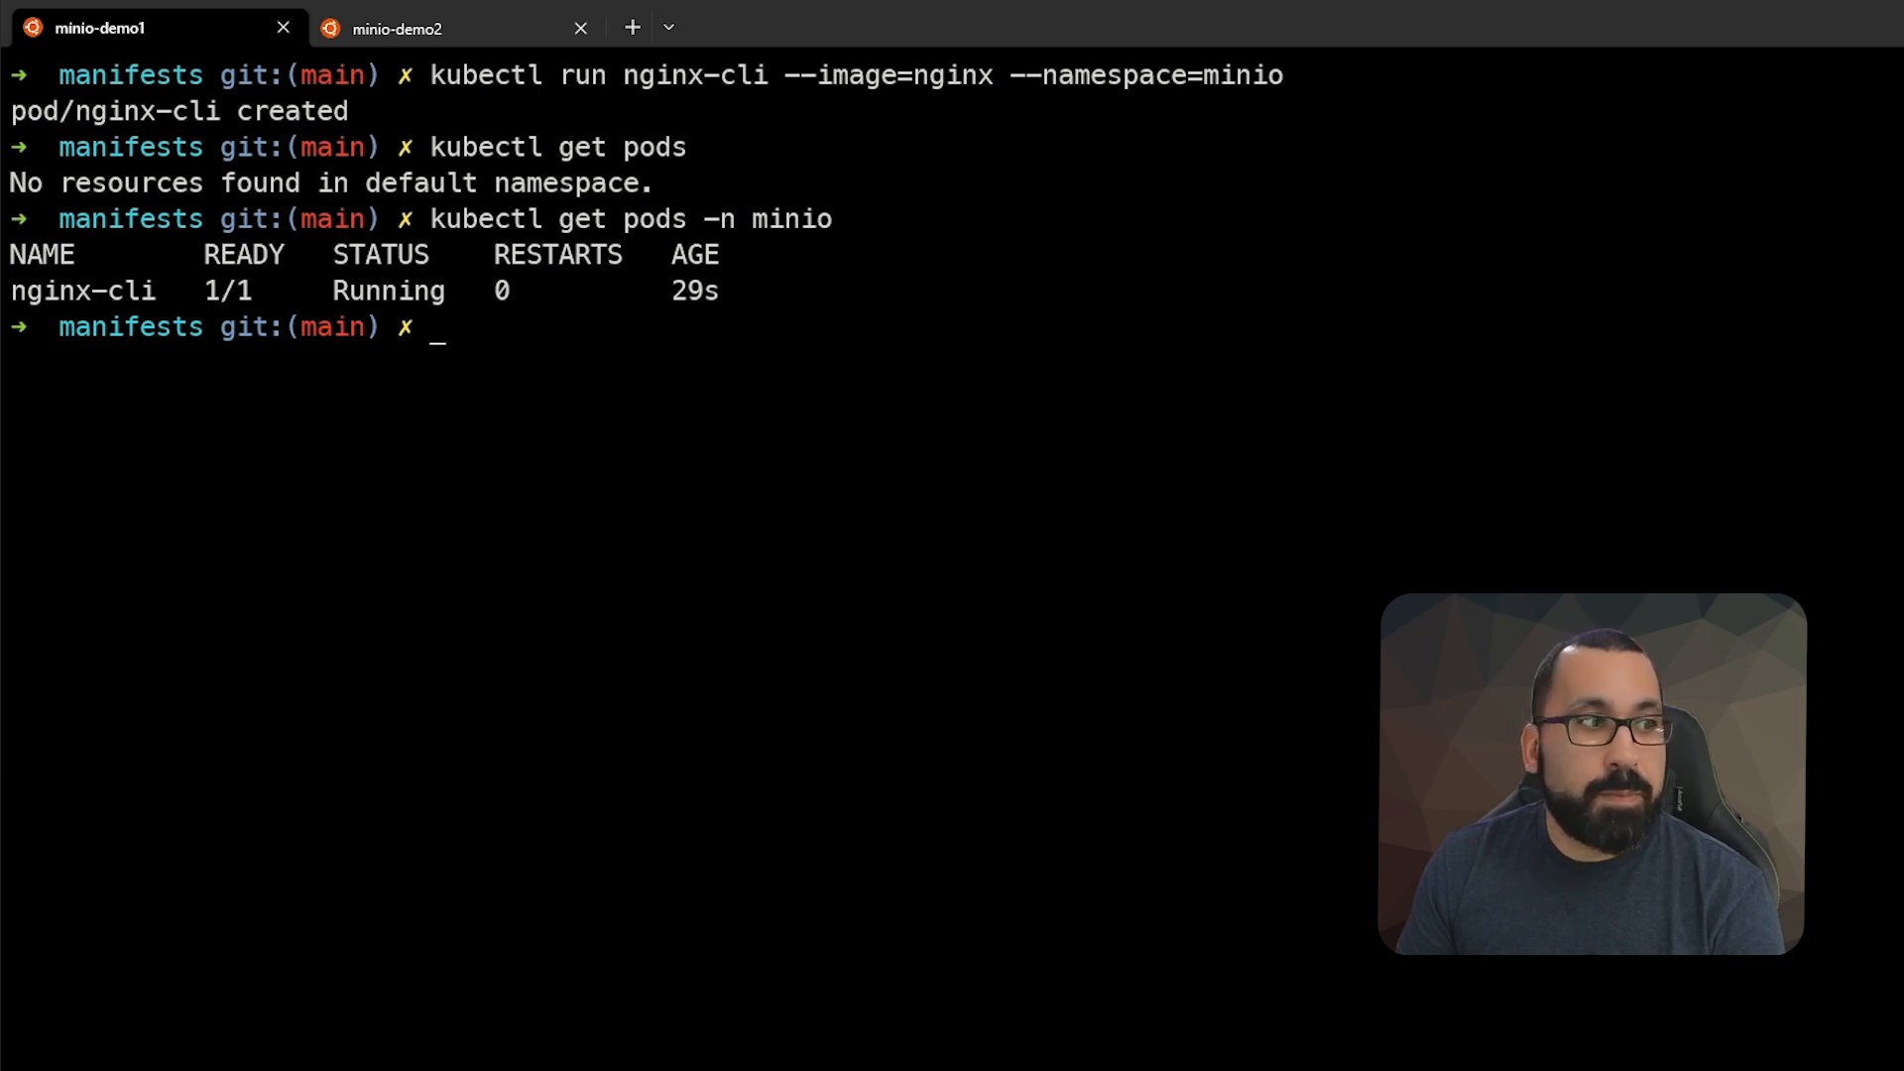
mouse_move(484, 401)
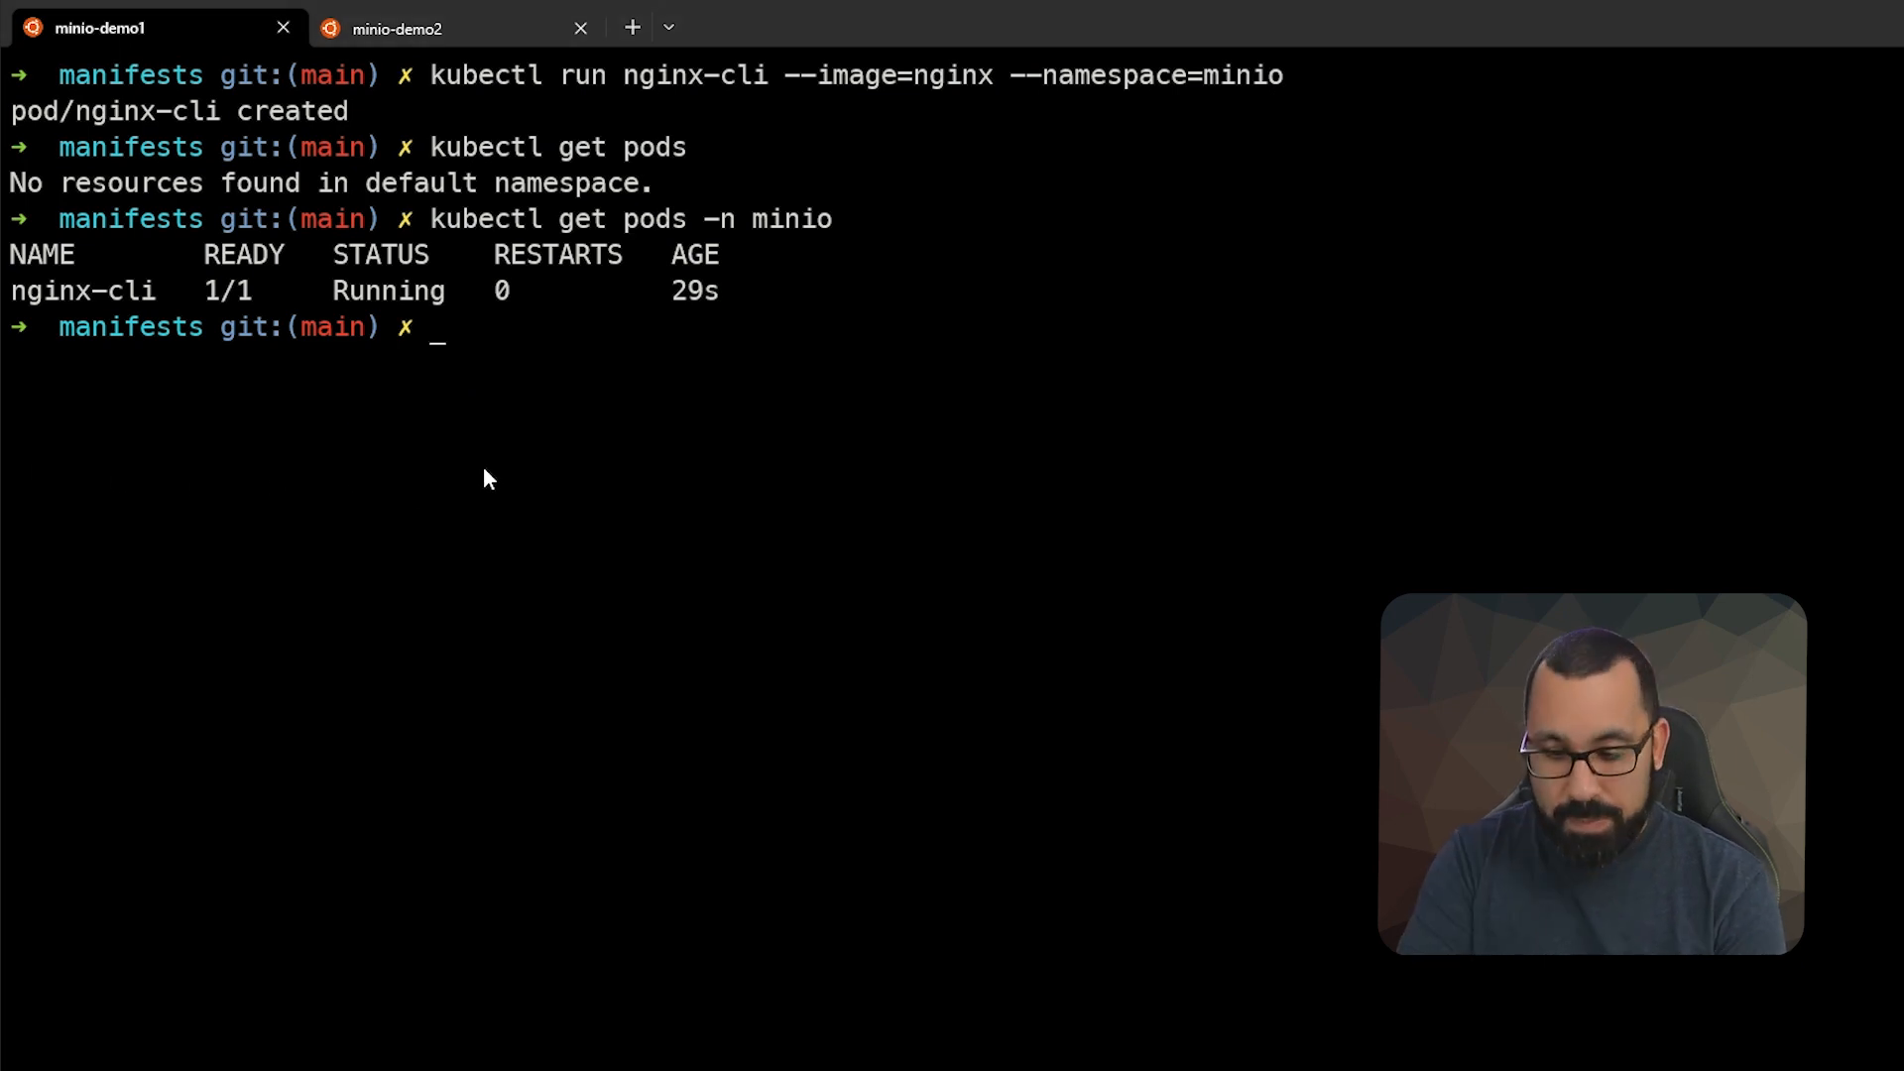
Step: Display pod.yaml, an nginx Pod manifest targeting the minio namespace
type("cat")
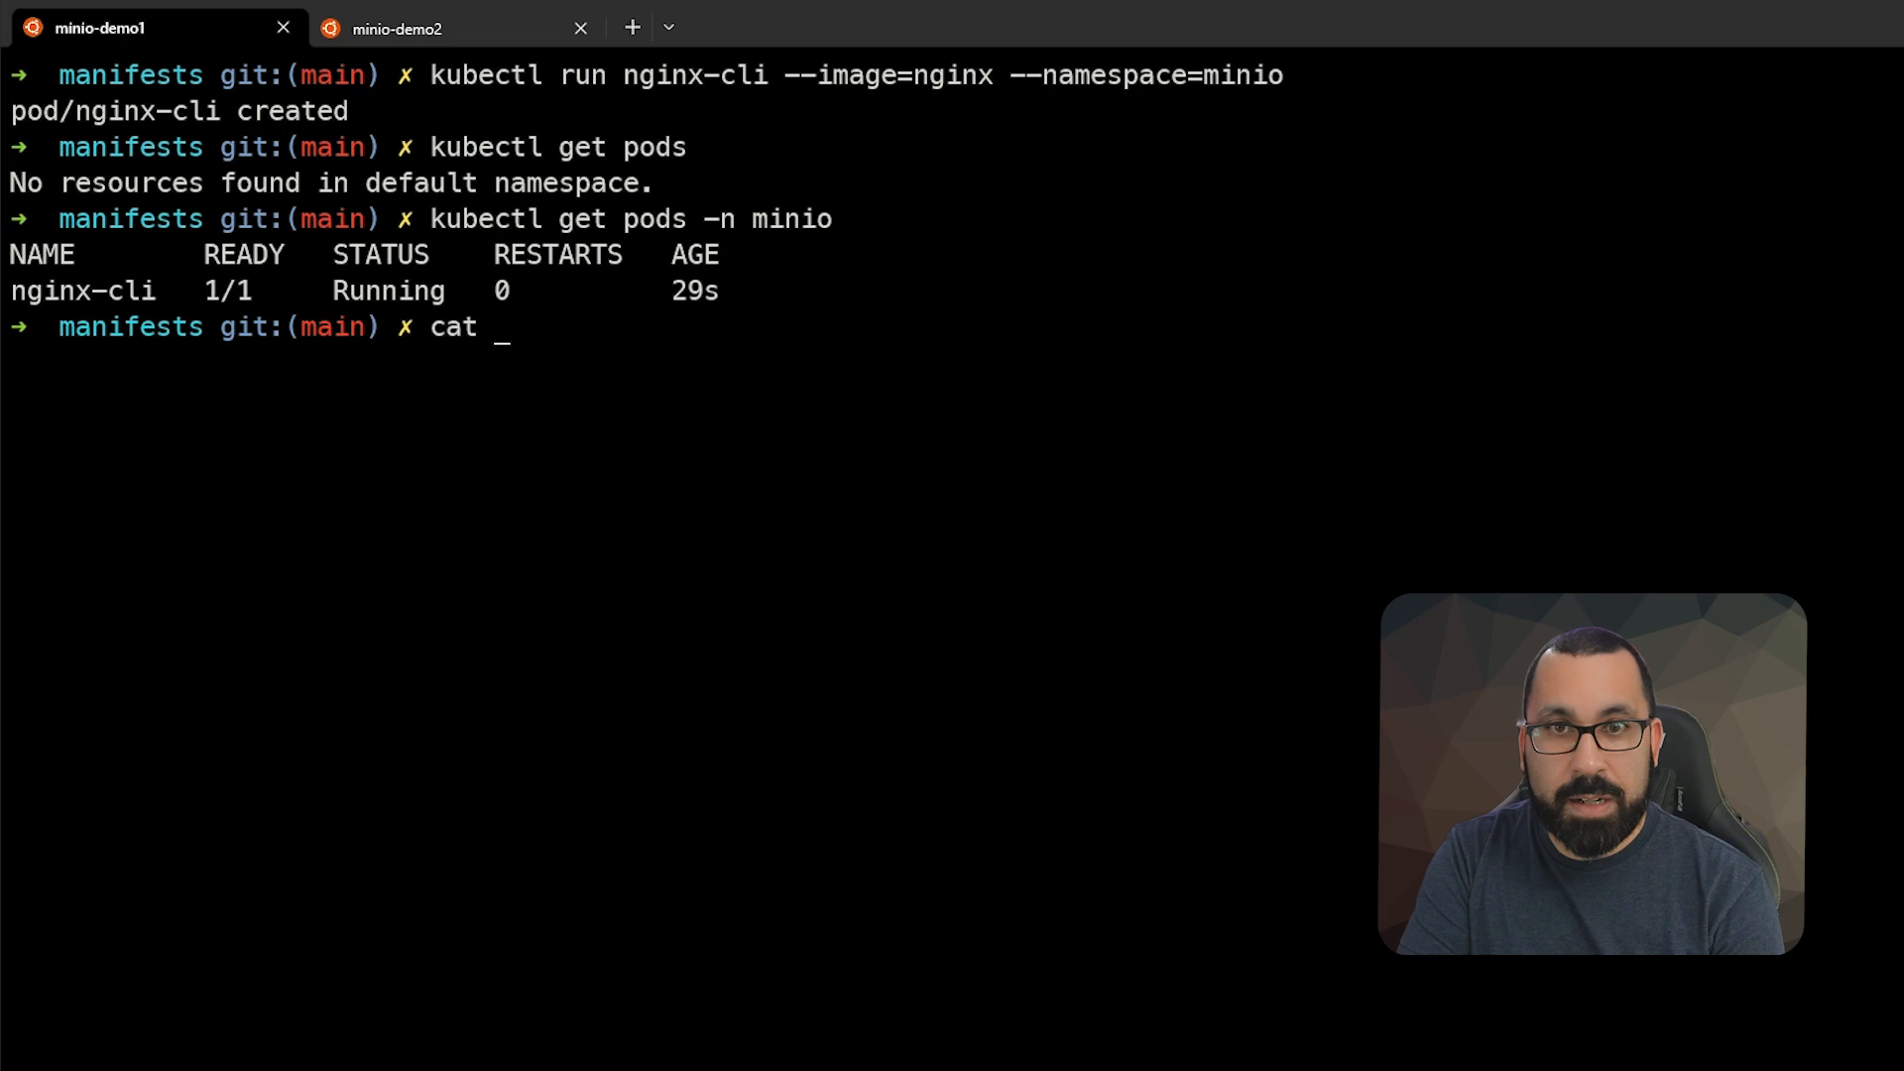
type("pod.yaml")
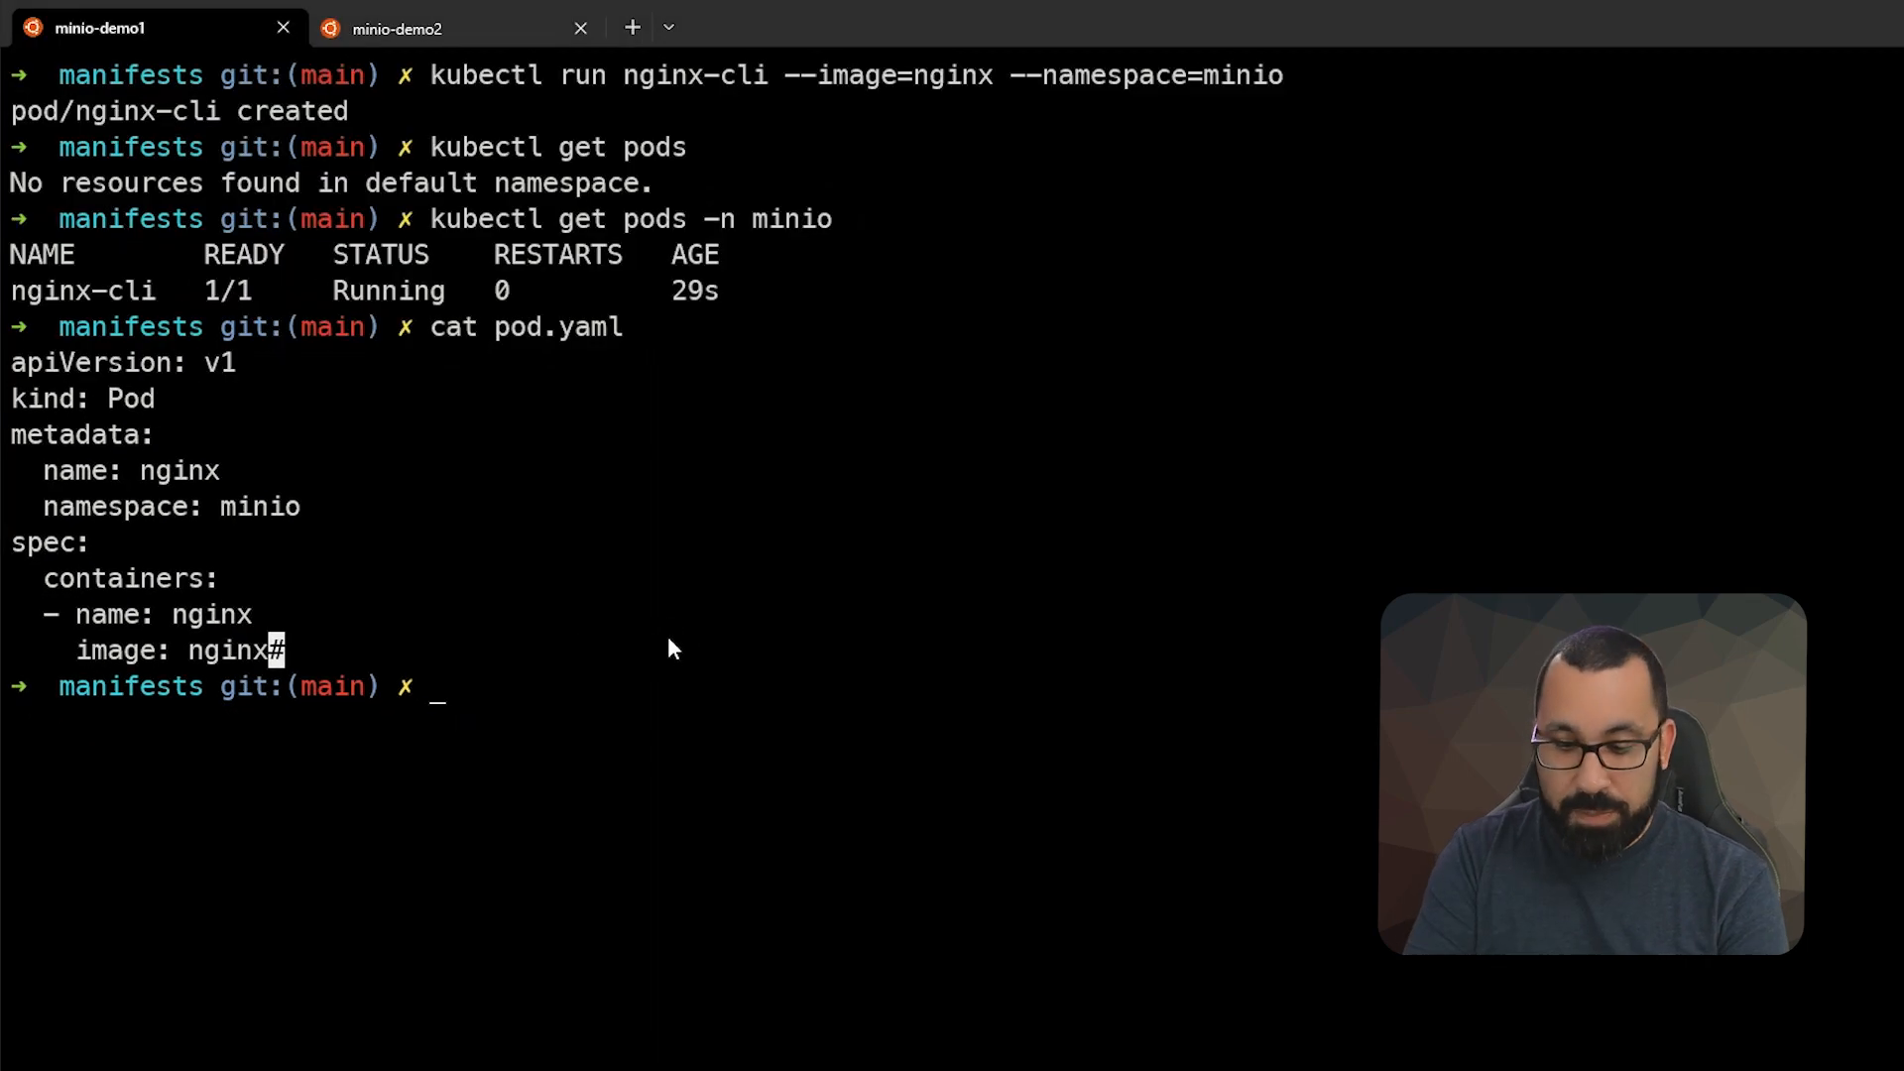
Step: Create the nginx pod by applying pod.yaml with k apply -f
type("k apply -f")
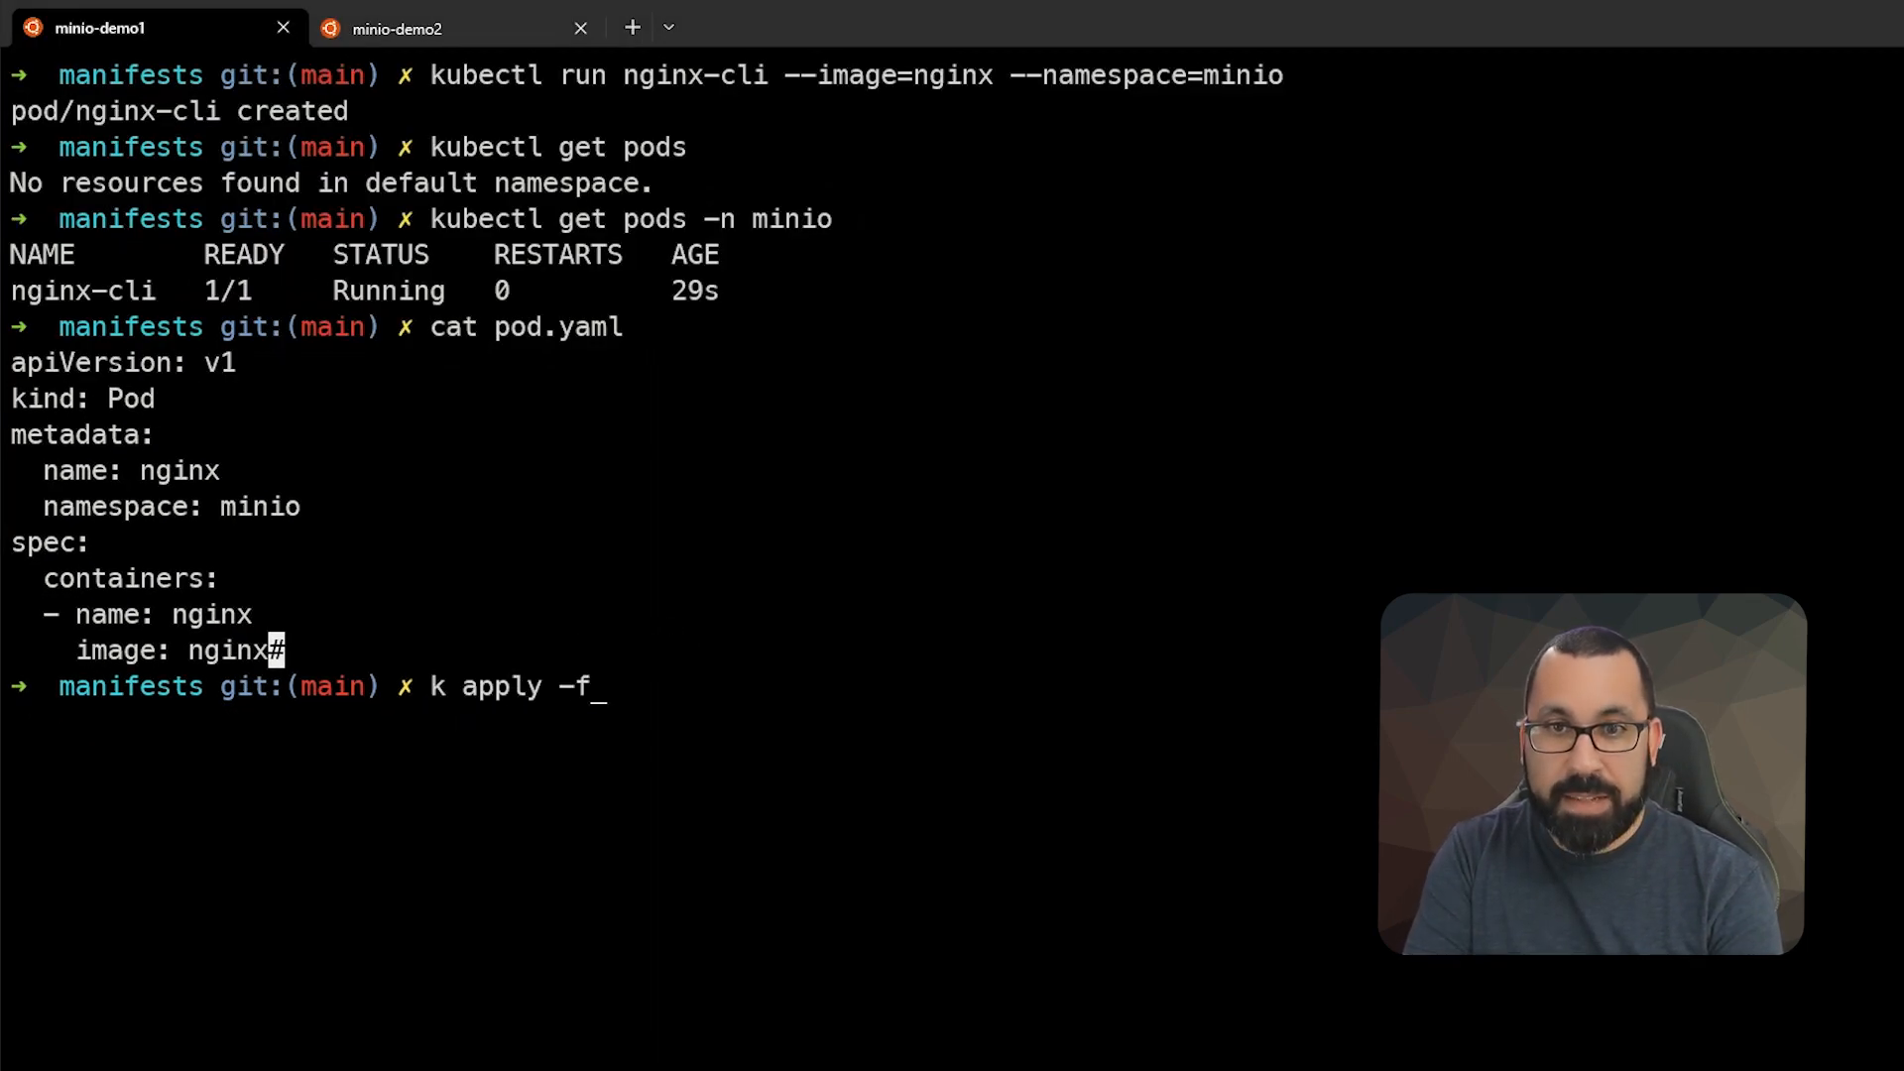
type("pod.yaml")
type("kubectl get pods -n minio")
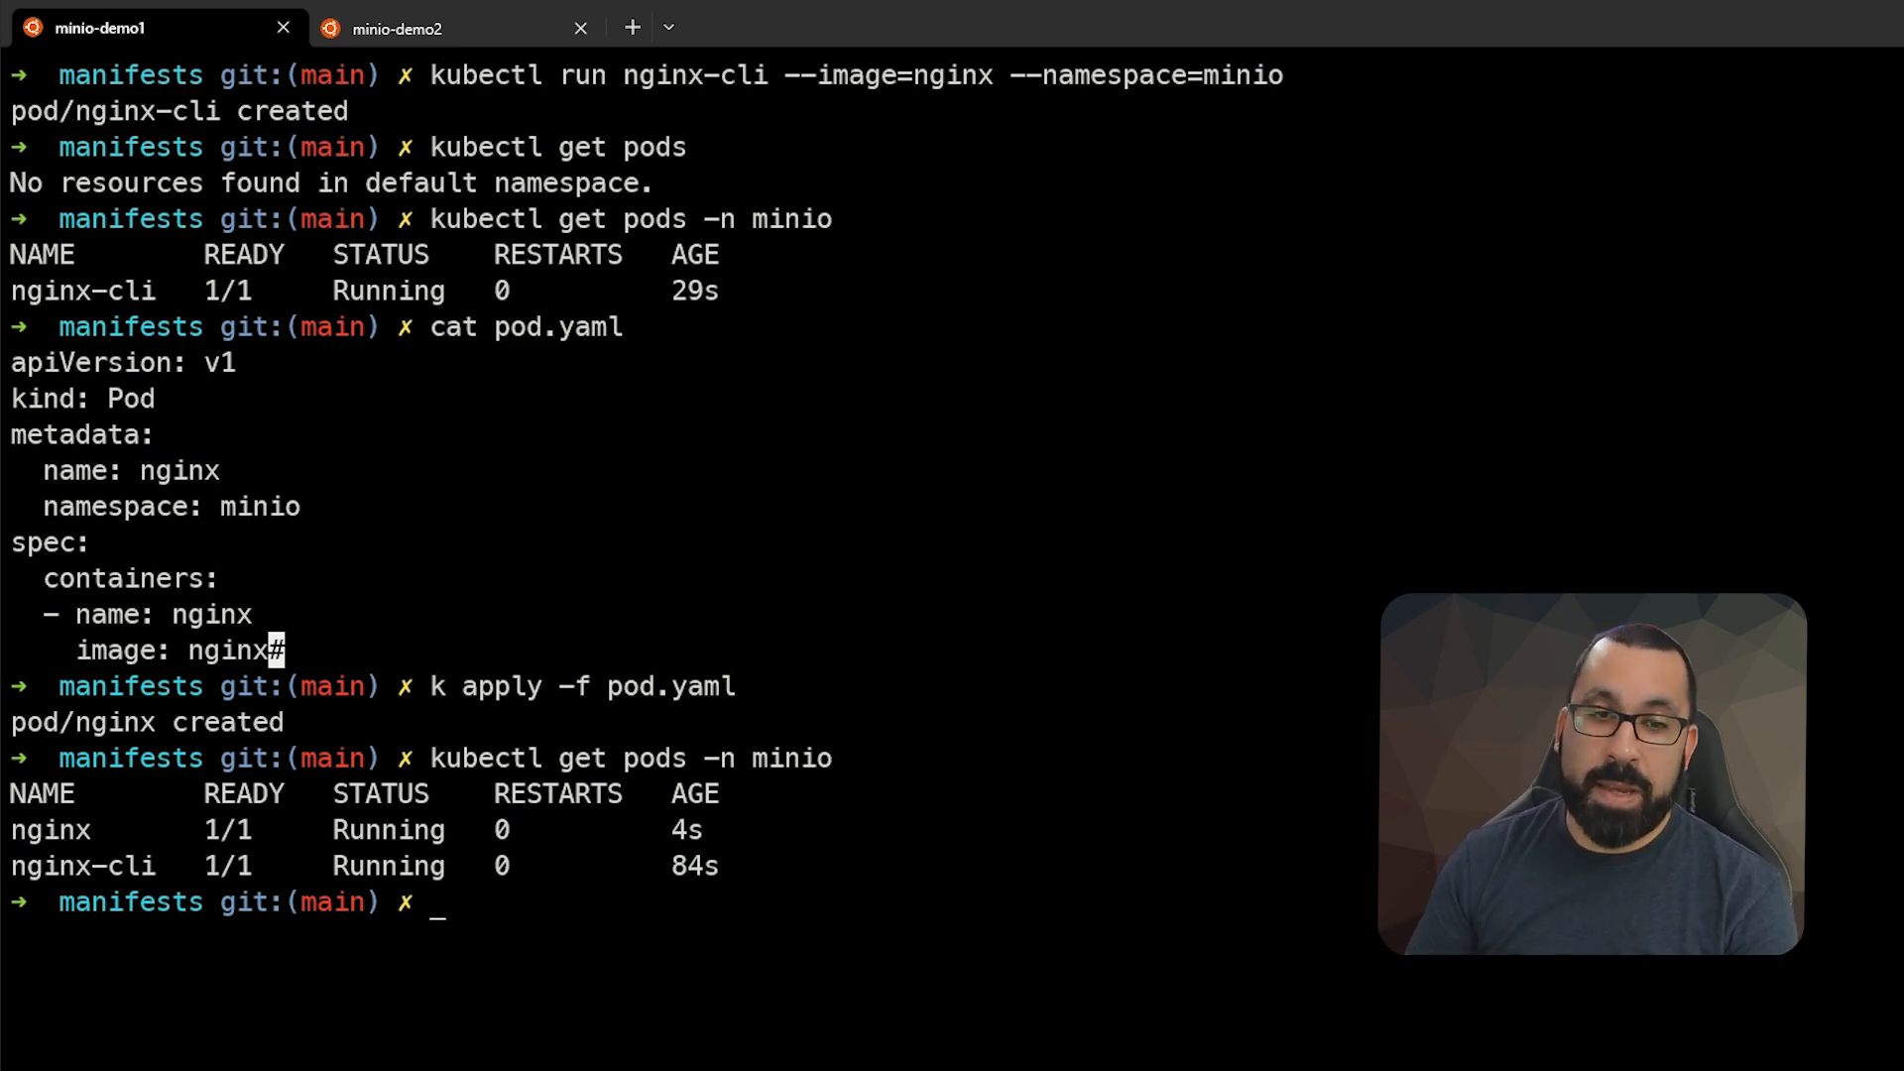
mouse_move(115, 903)
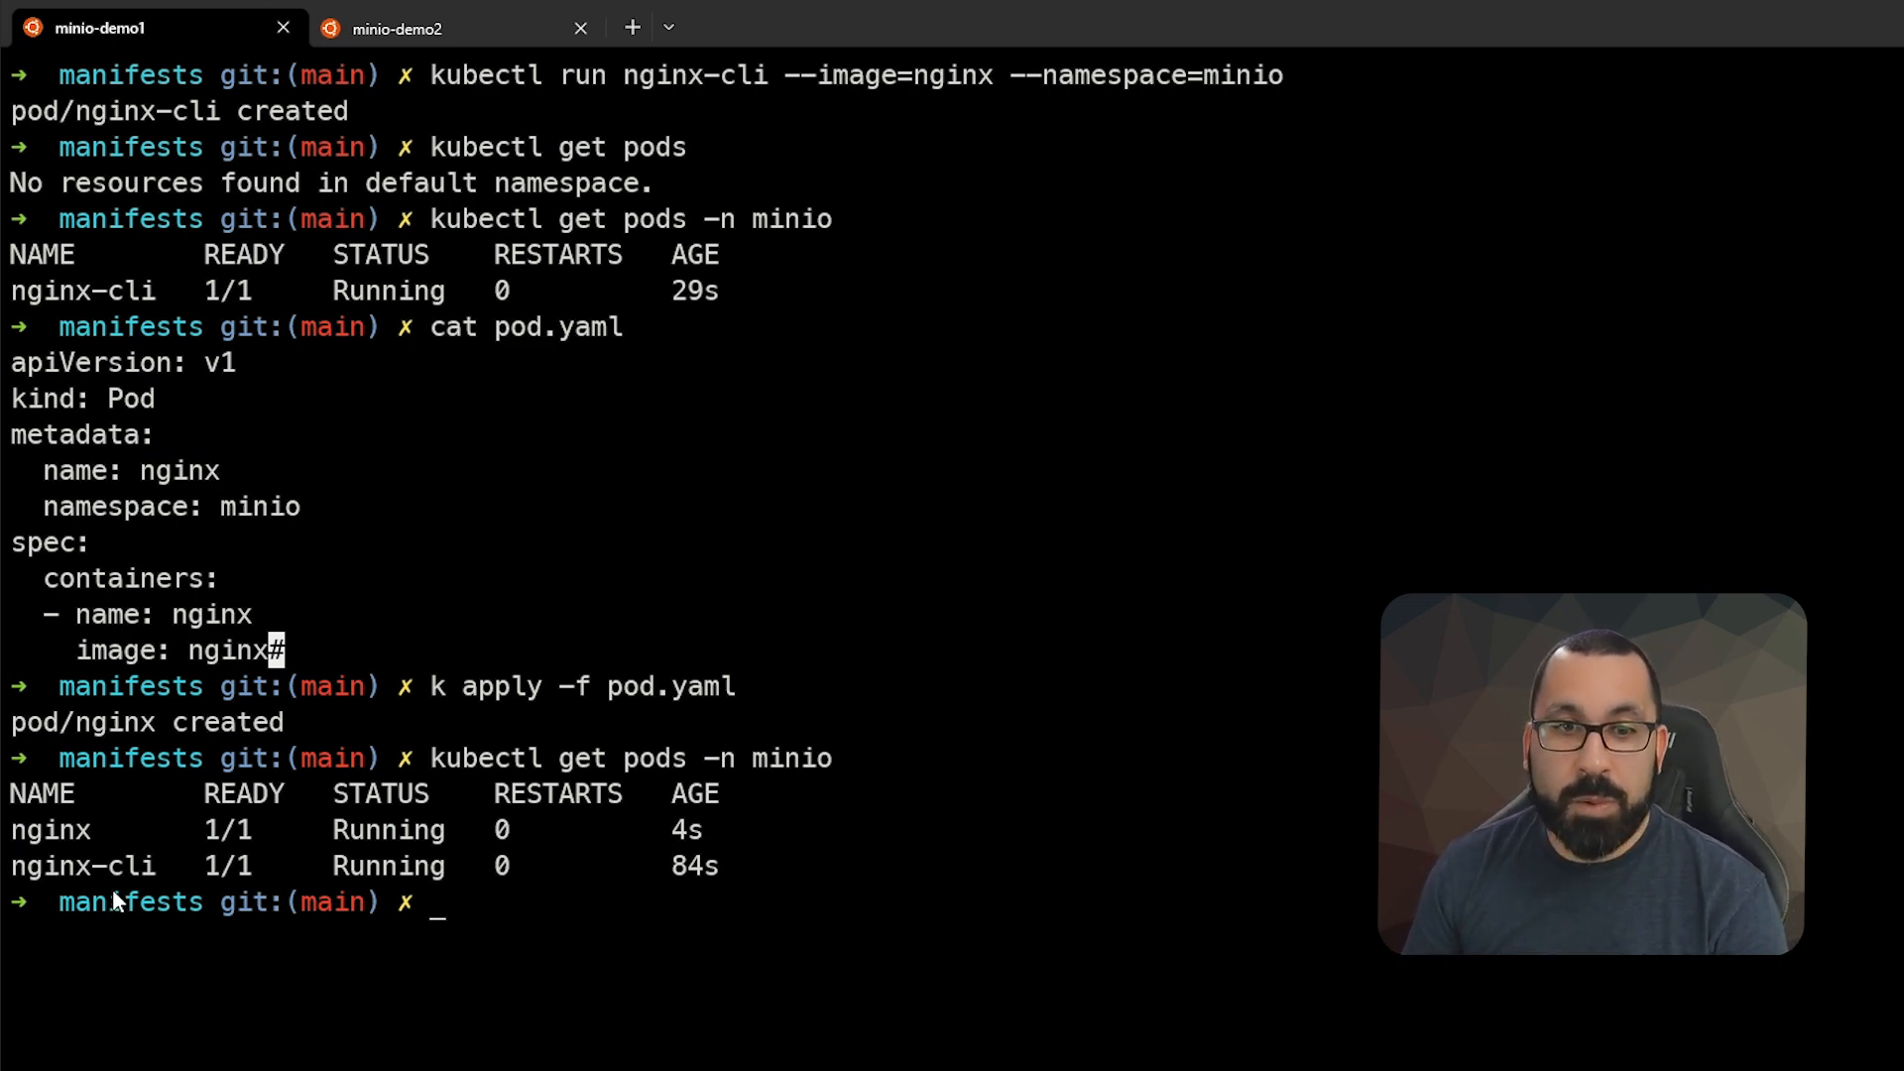